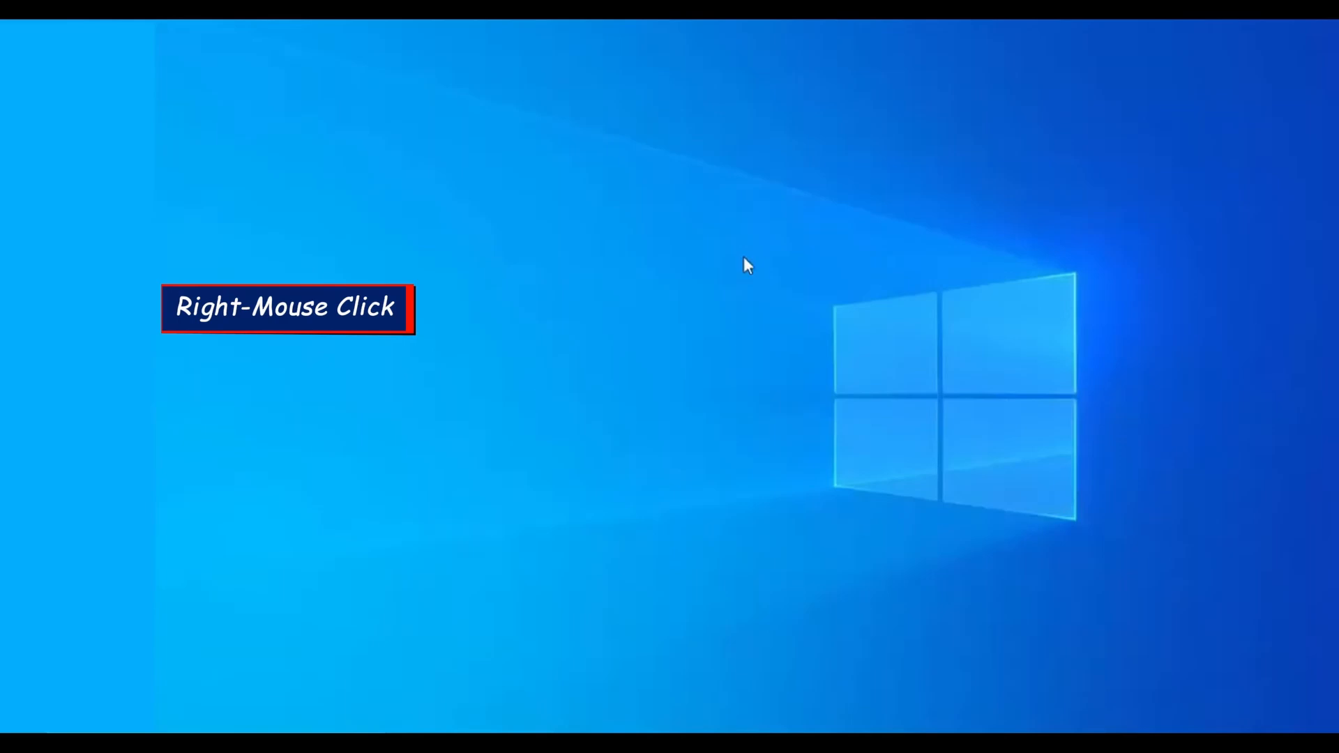
# Refresh the desktop and search for 'pc' to reach This PC.
pyautogui.rightClick(745, 265)
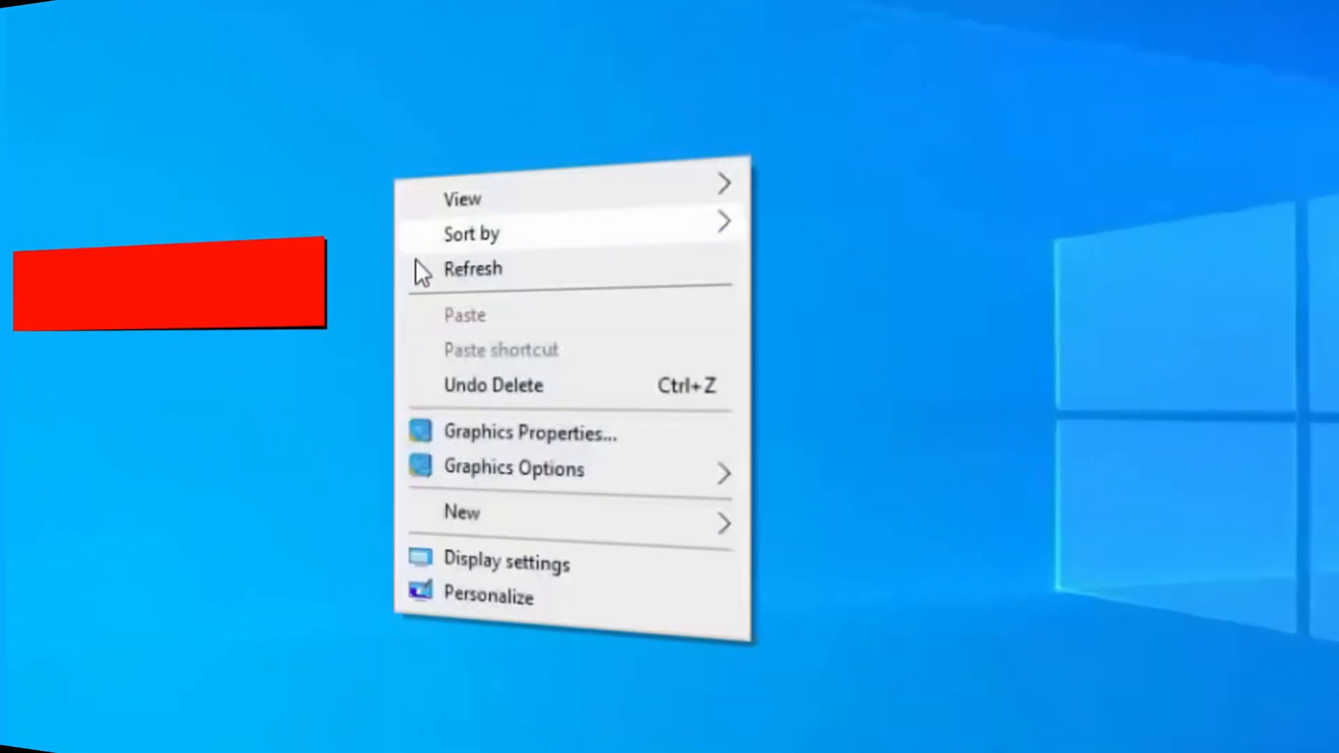
pyautogui.click(472, 269)
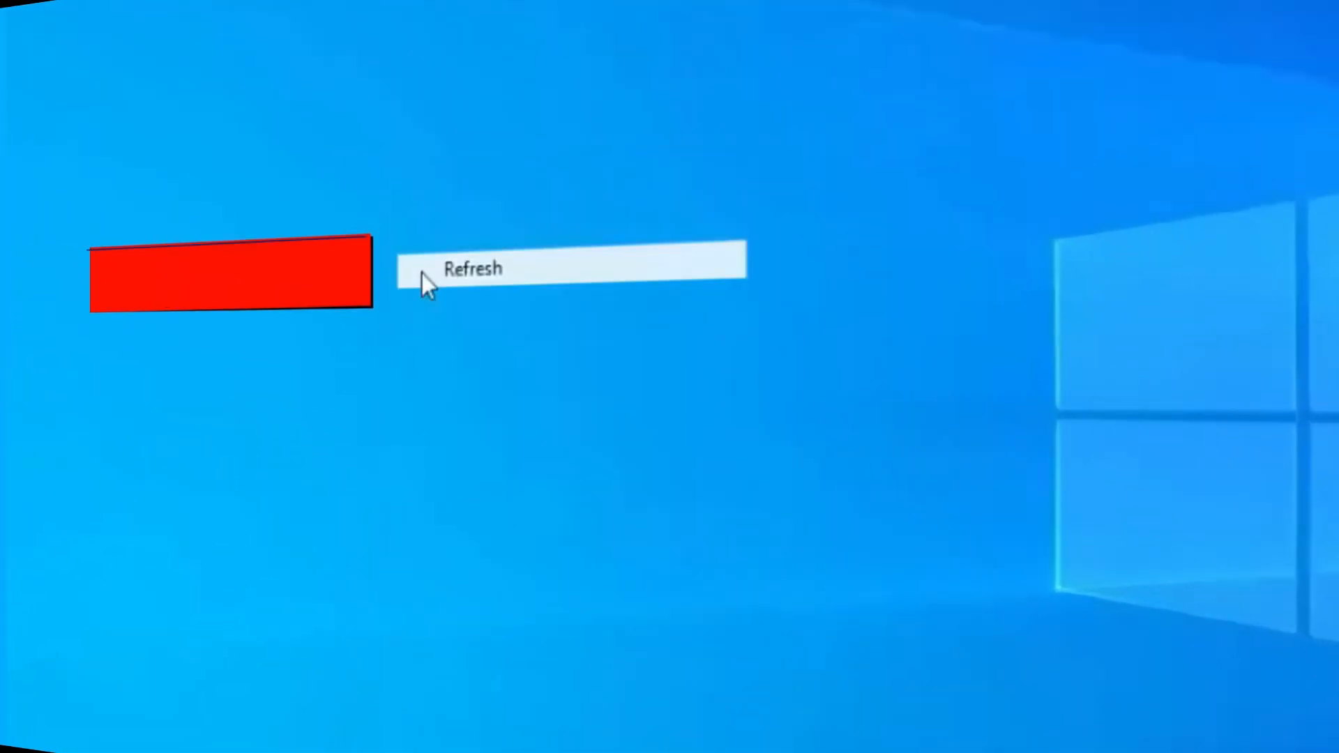
pyautogui.click(472, 267)
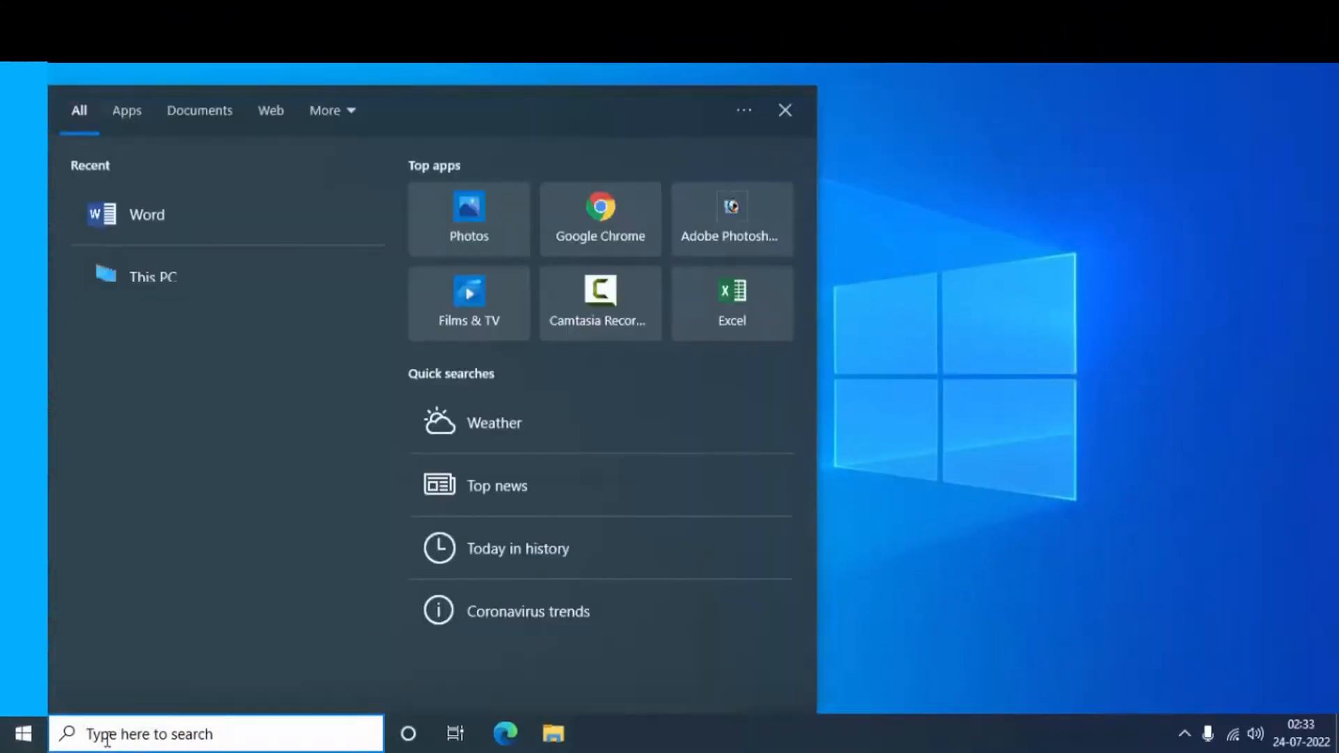
pyautogui.write('pc')
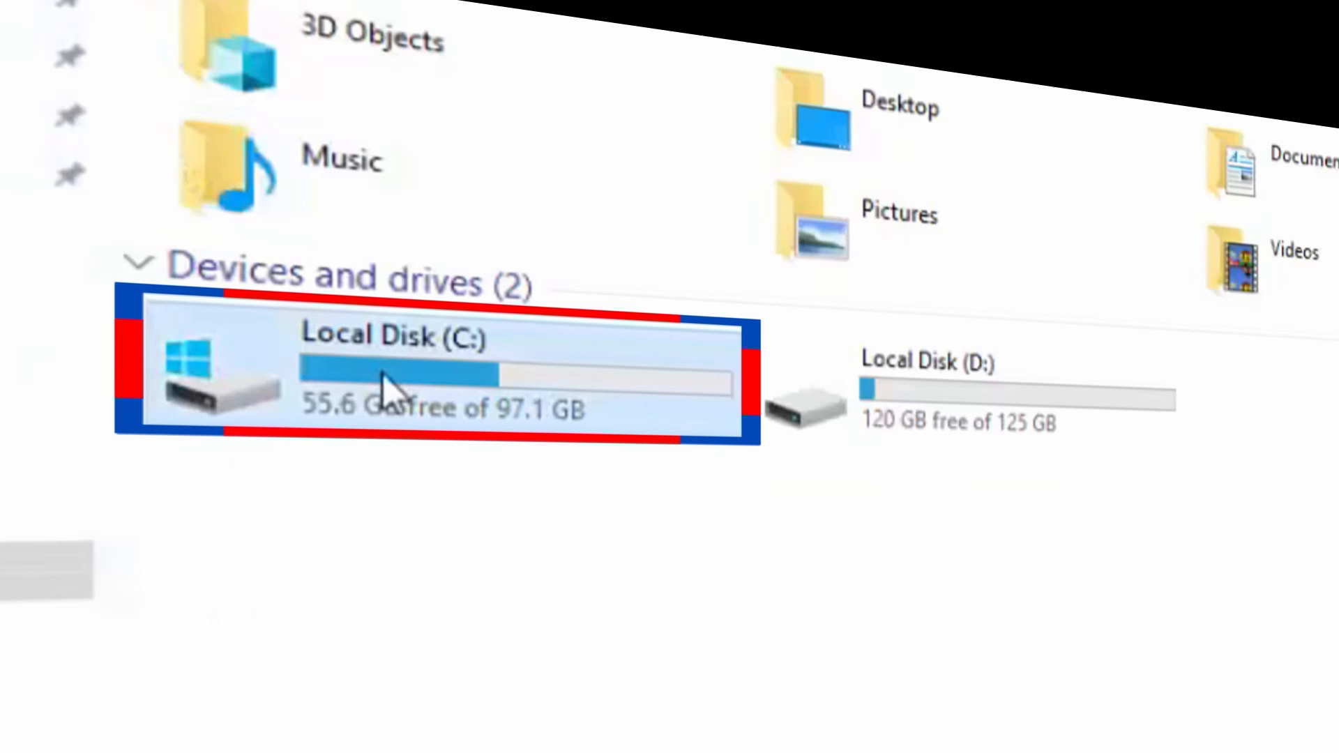
# Navigate into Local Disk (C:) > Program Files > Microsoft Office.
pyautogui.doubleClick(427, 375)
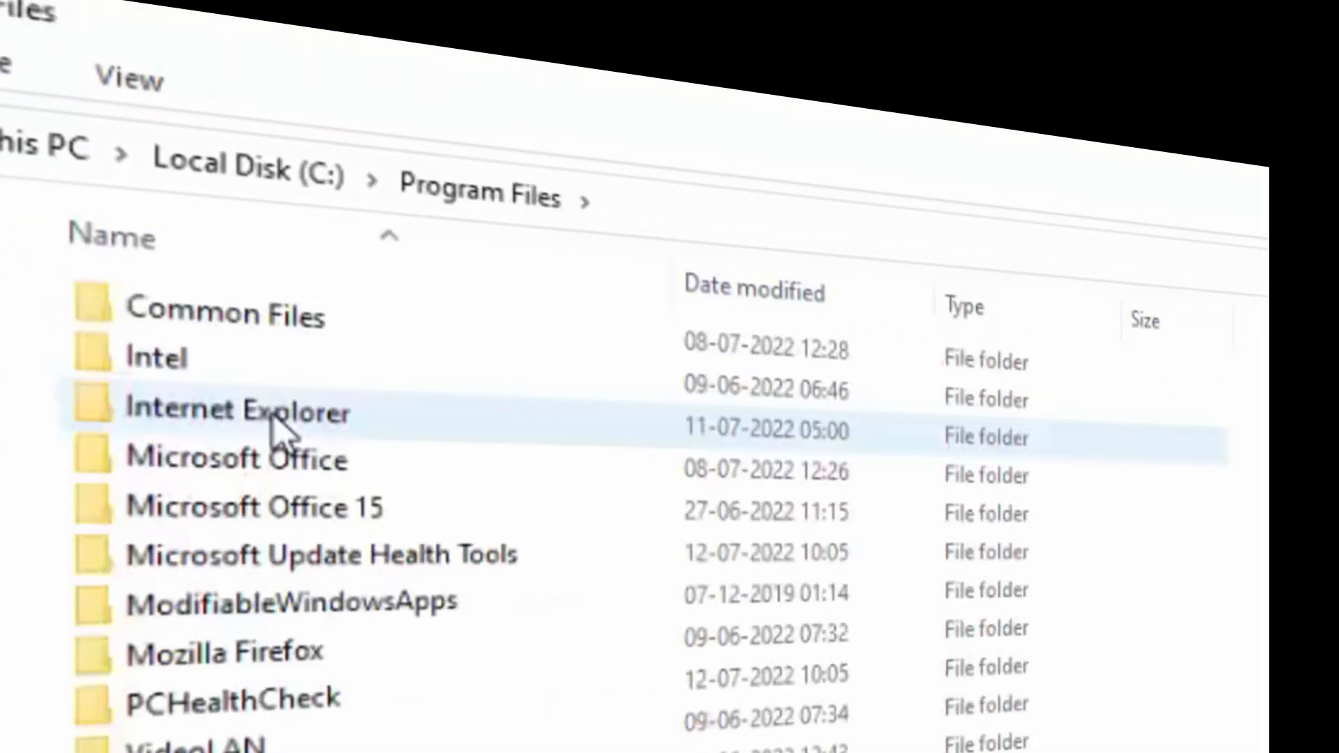
pyautogui.click(239, 459)
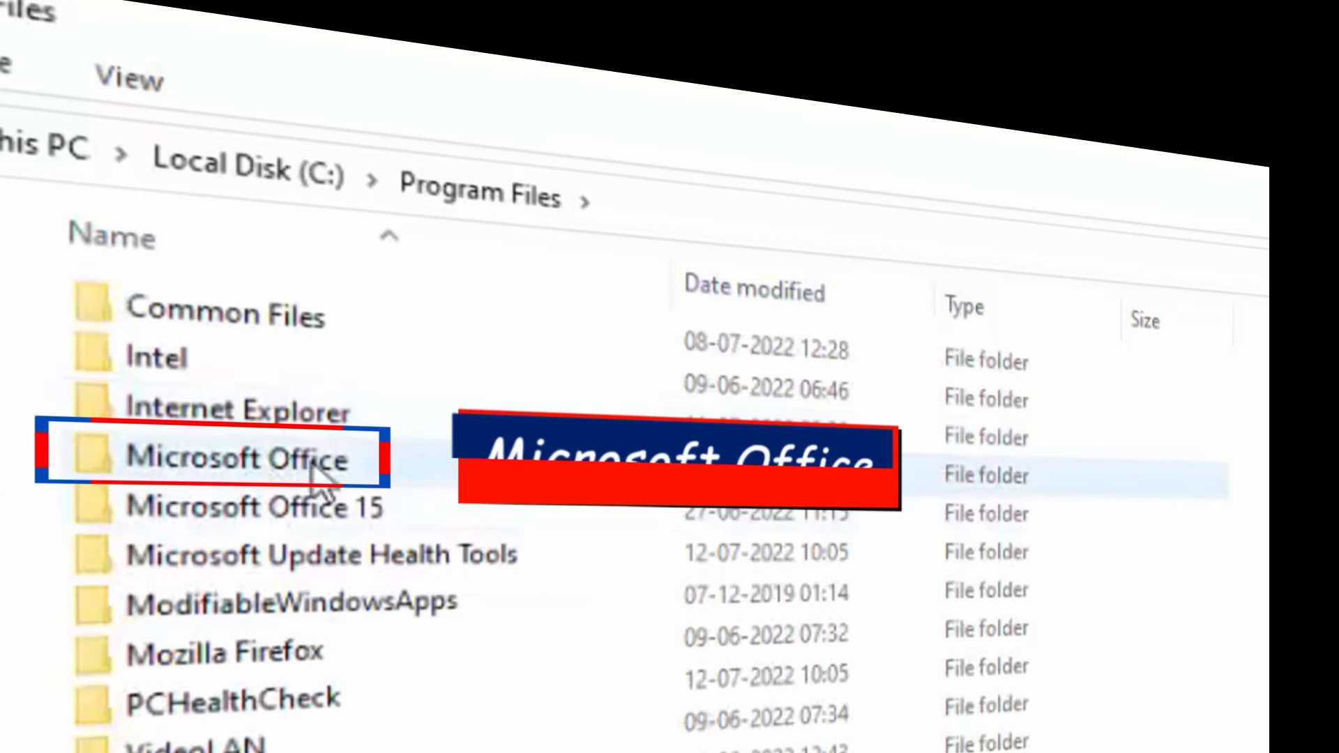
pyautogui.doubleClick(231, 459)
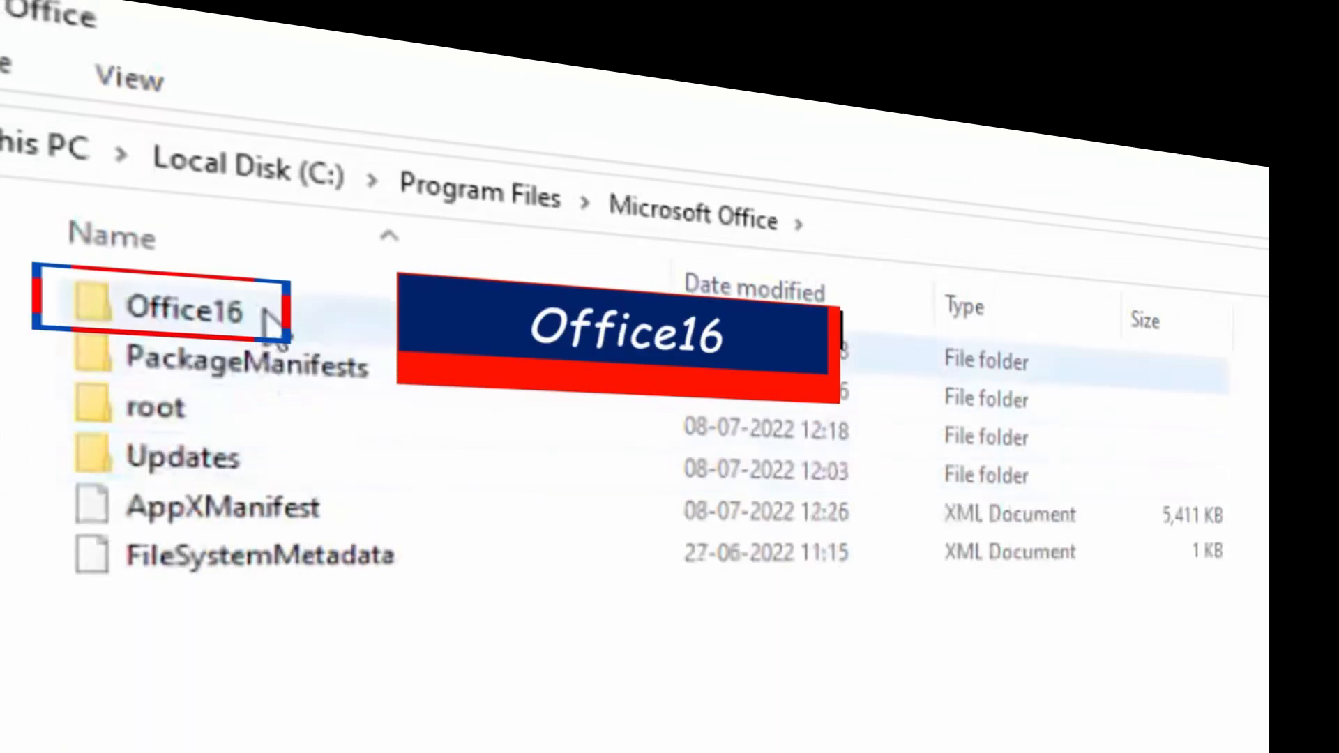
# Enter the Office16 folder and run OSPPREARM as administrator.
pyautogui.doubleClick(180, 309)
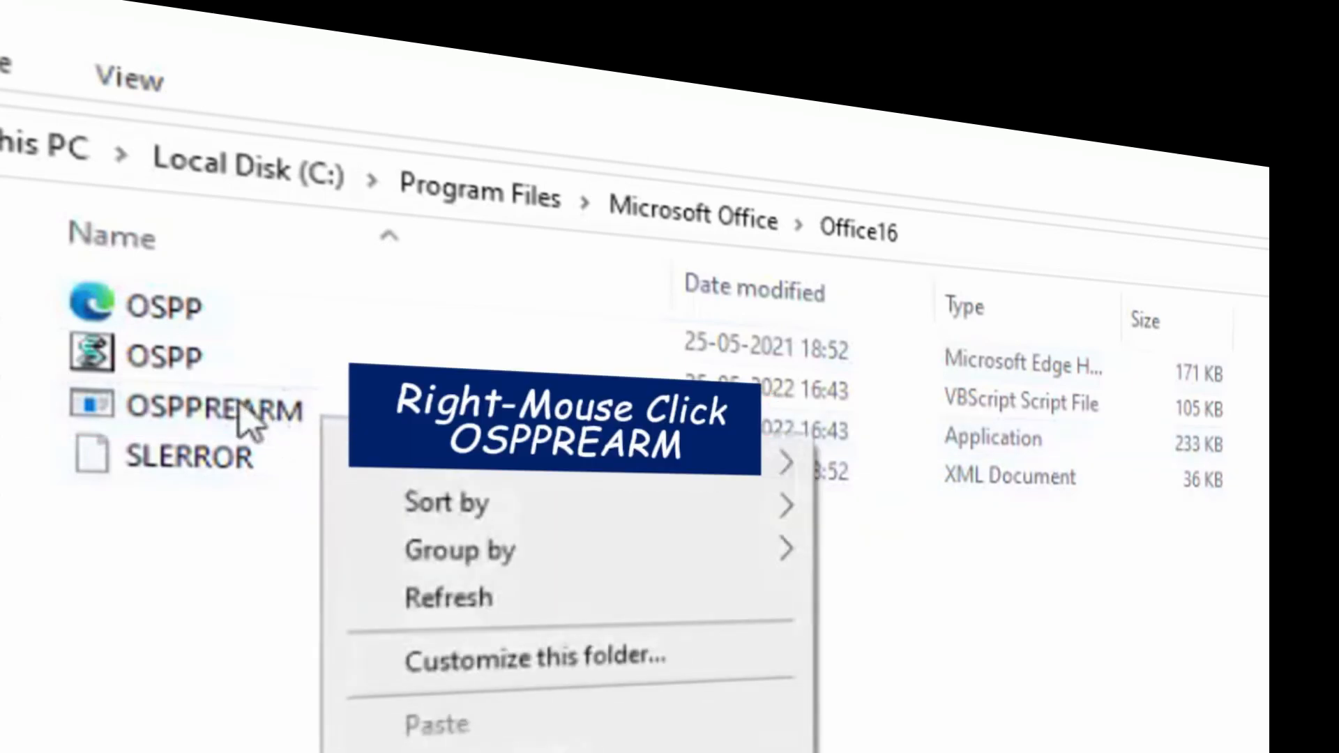
pyautogui.rightClick(214, 405)
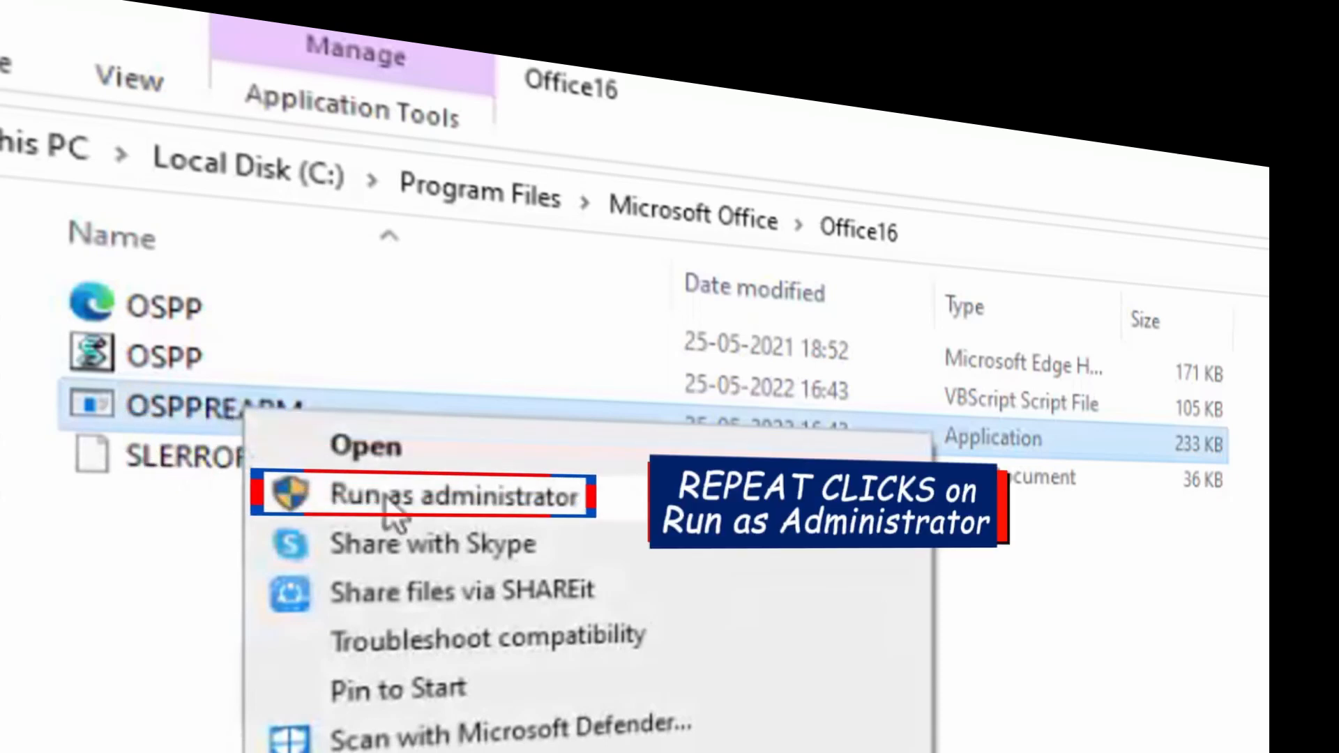
pyautogui.click(443, 498)
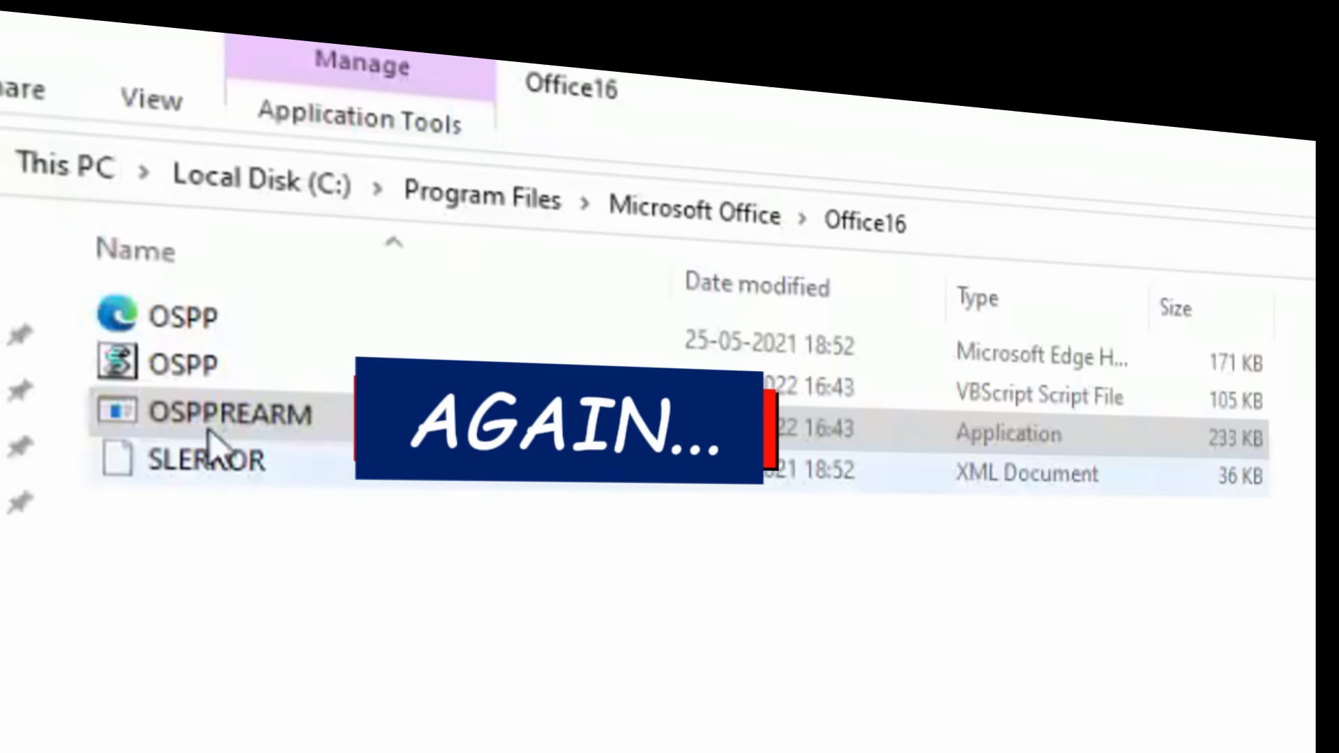
# Run OSPPREARM as administrator several more times.
pyautogui.rightClick(282, 431)
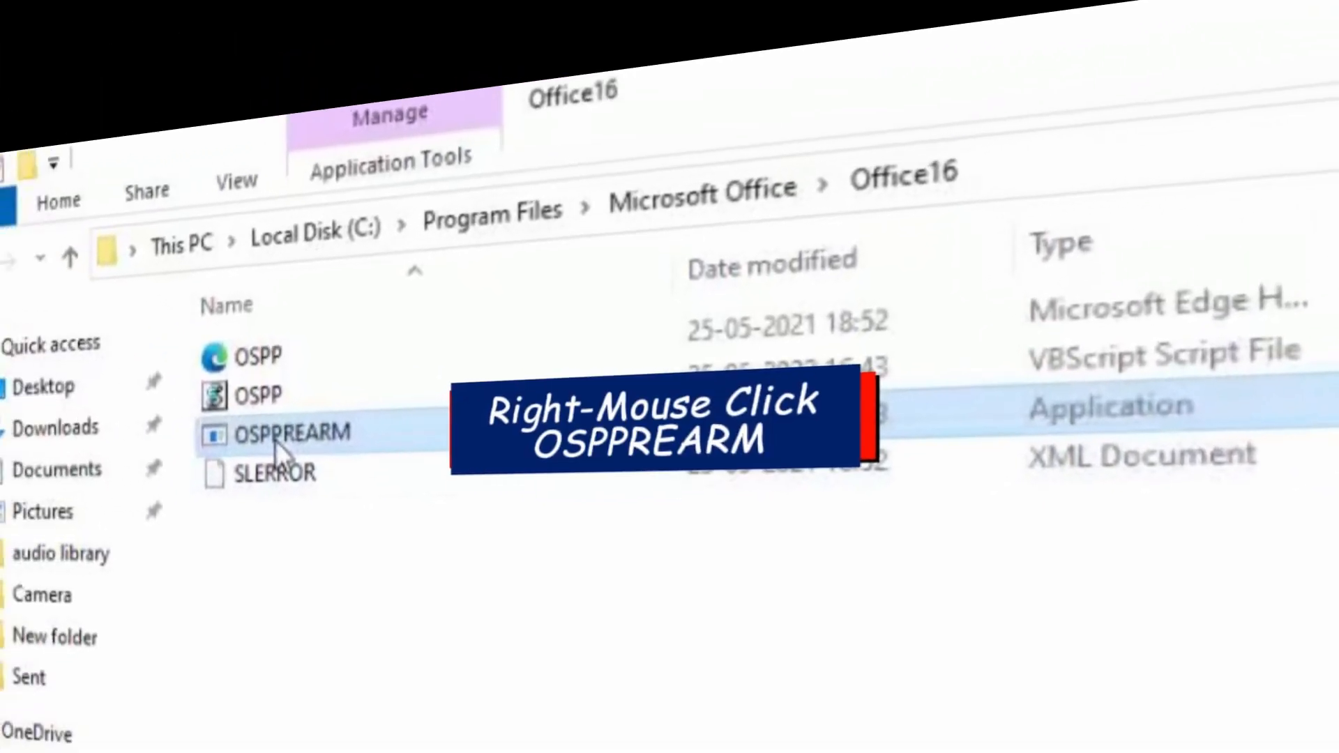
pyautogui.rightClick(291, 433)
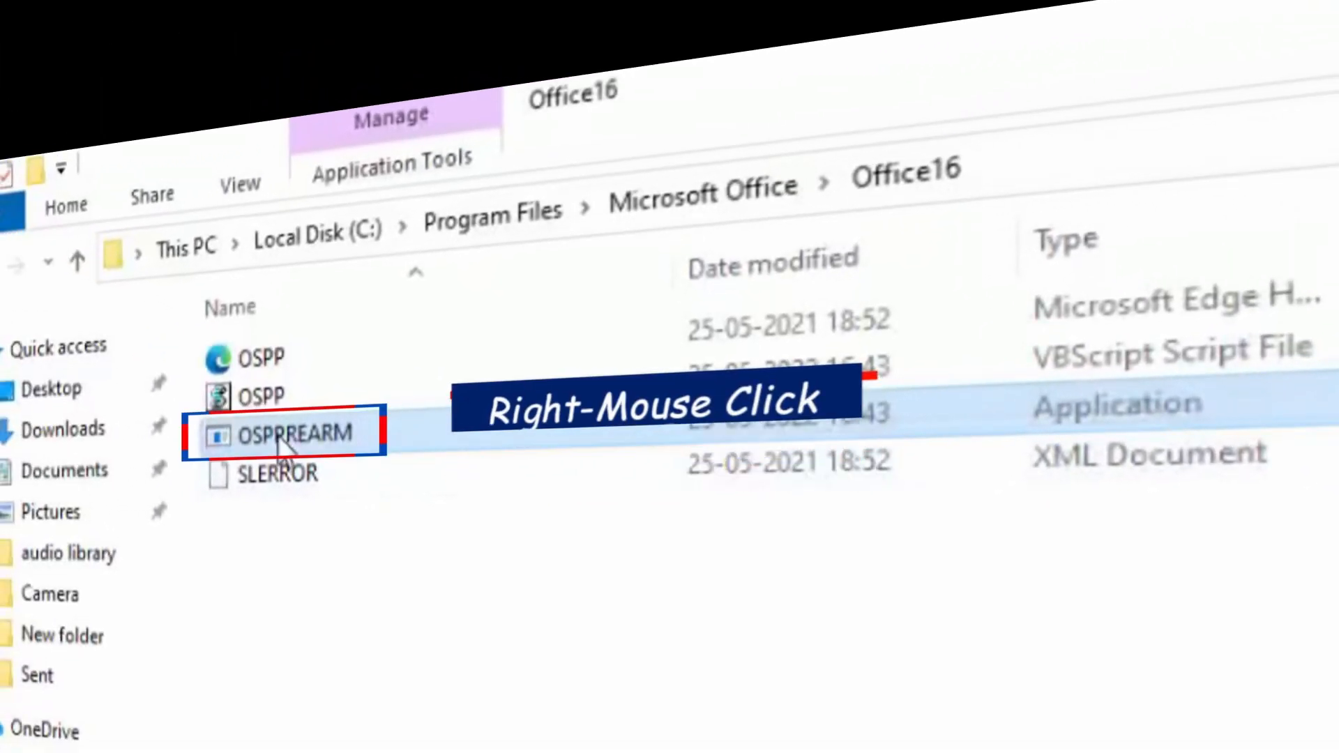
pyautogui.rightClick(281, 432)
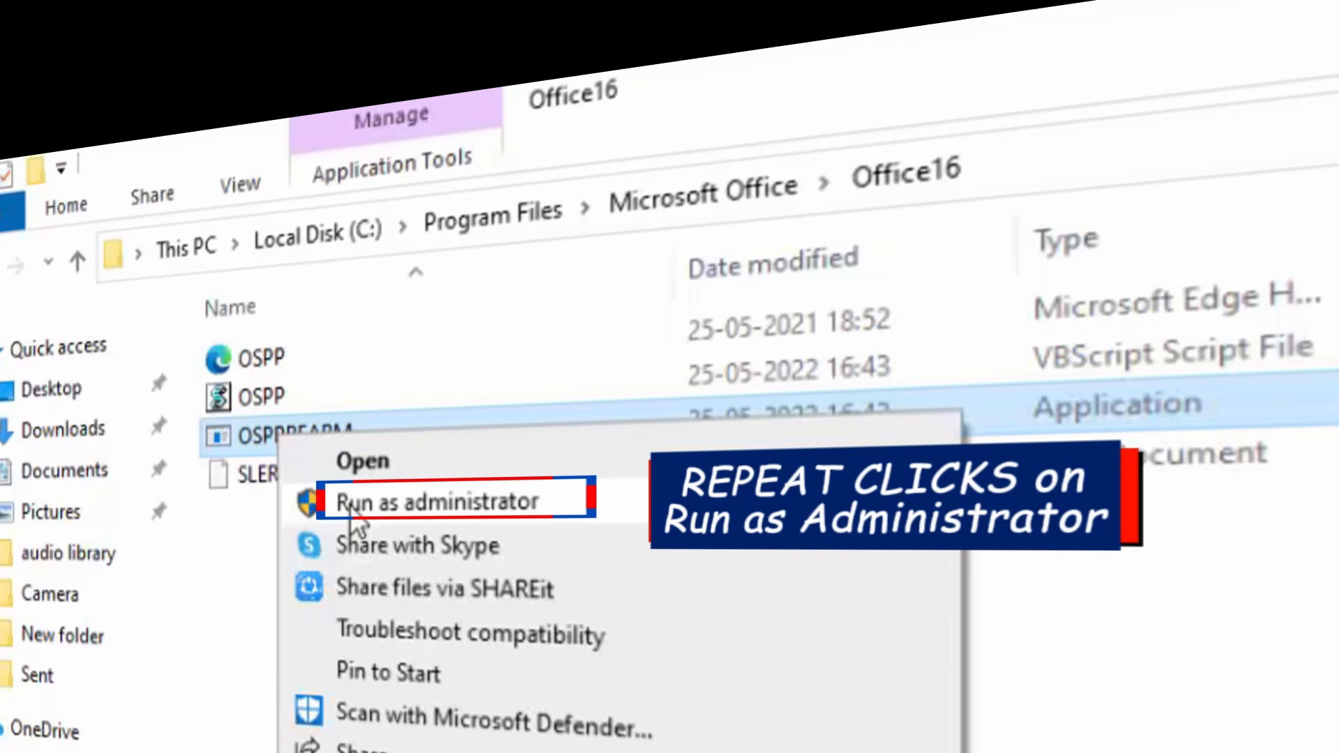
pyautogui.click(435, 499)
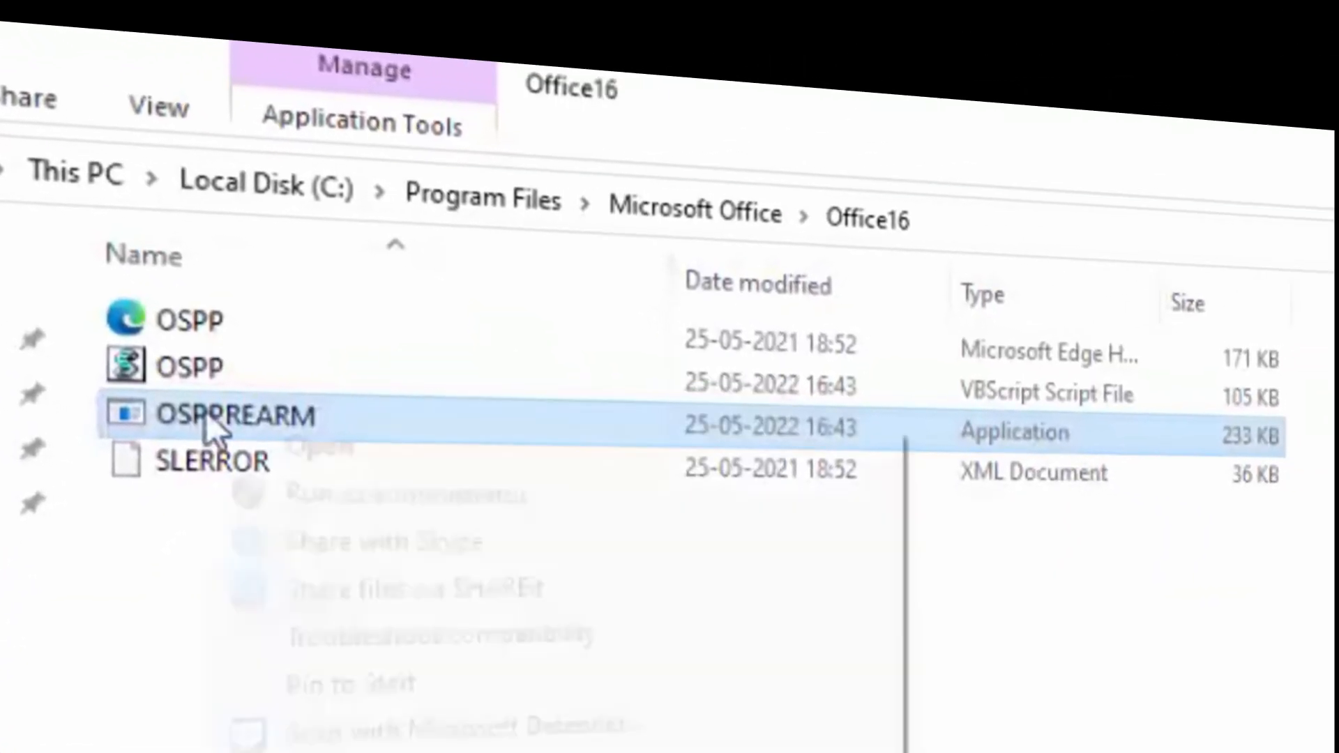
pyautogui.rightClick(210, 419)
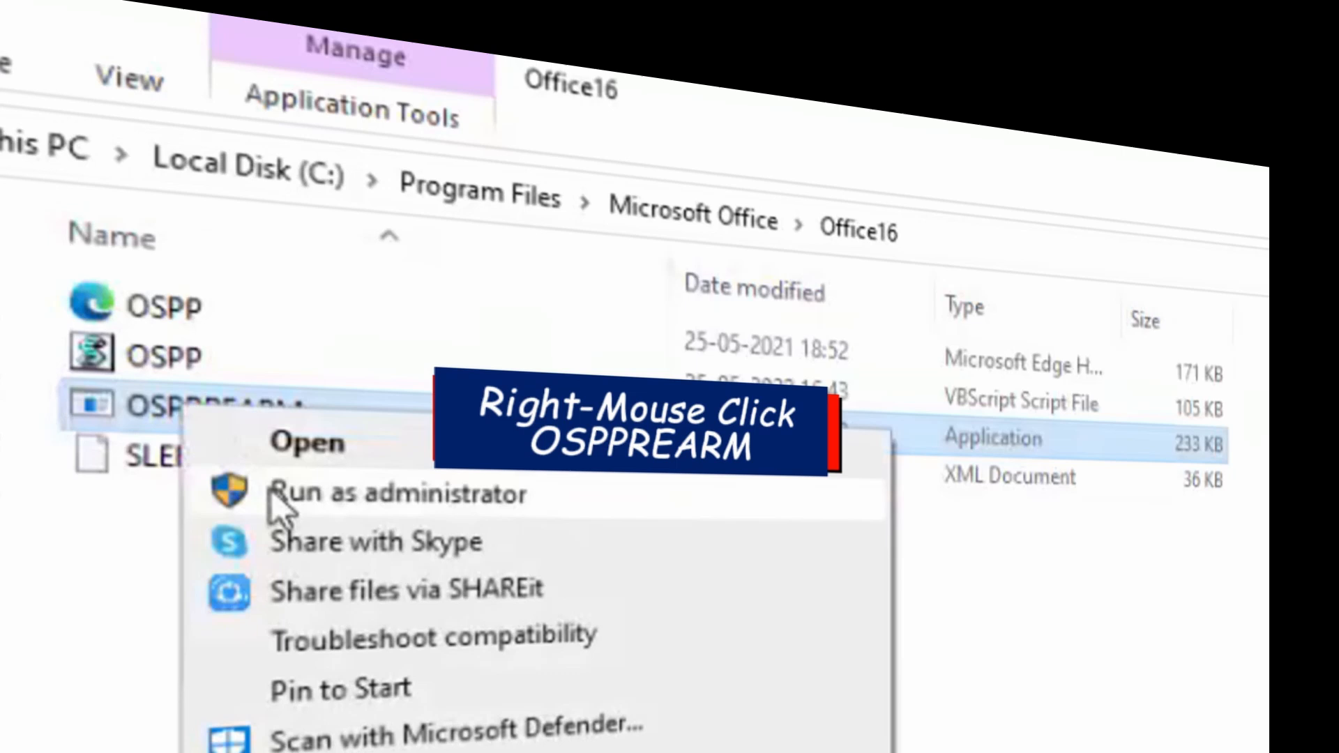
pyautogui.click(375, 494)
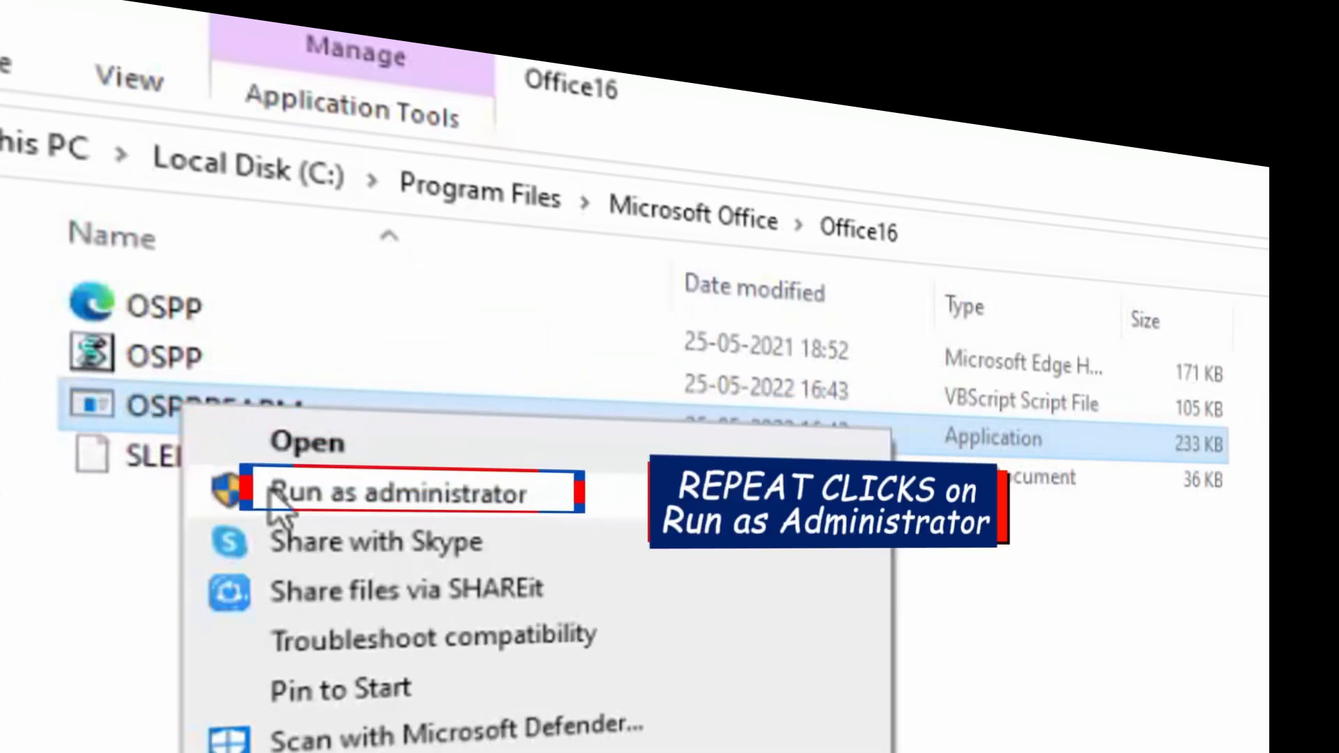
pyautogui.click(393, 494)
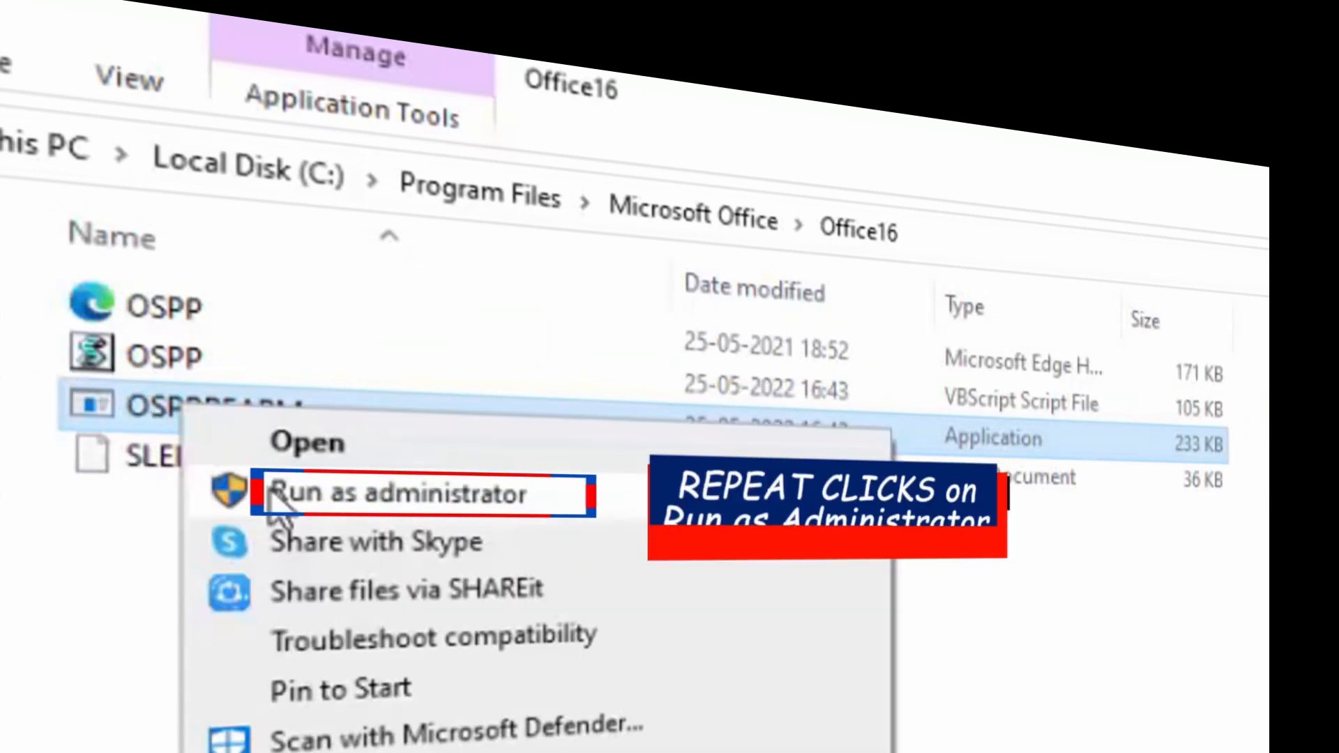
pyautogui.click(393, 494)
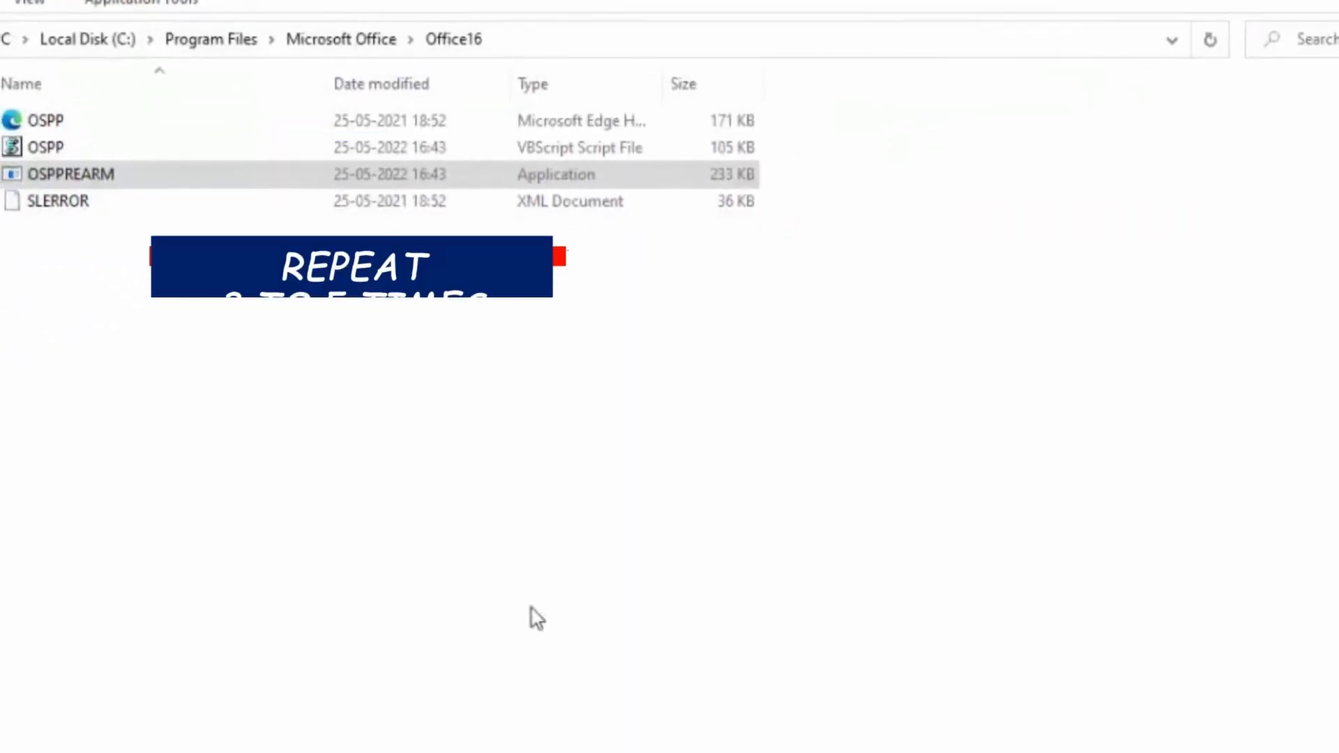
# Refresh the Office16 folder and the desktop, then launch Word to check activation.
pyautogui.rightClick(534, 616)
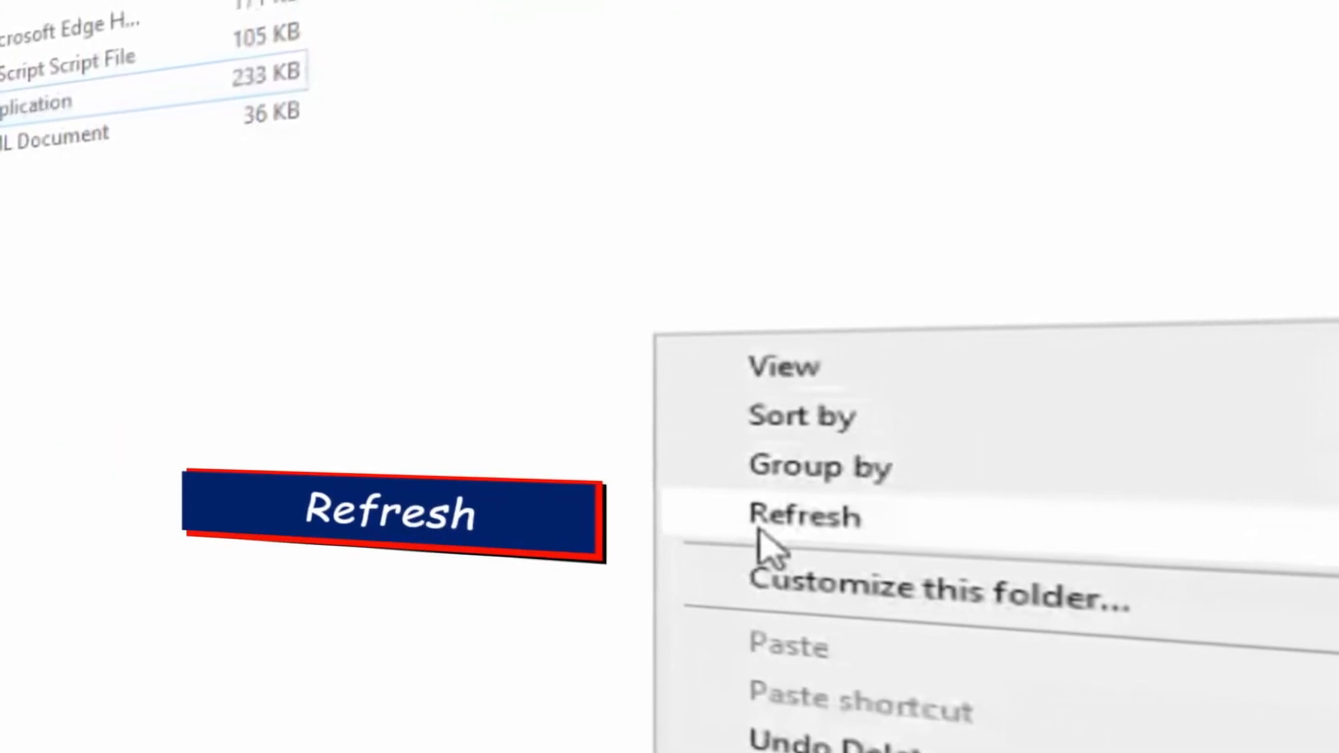
pyautogui.click(803, 516)
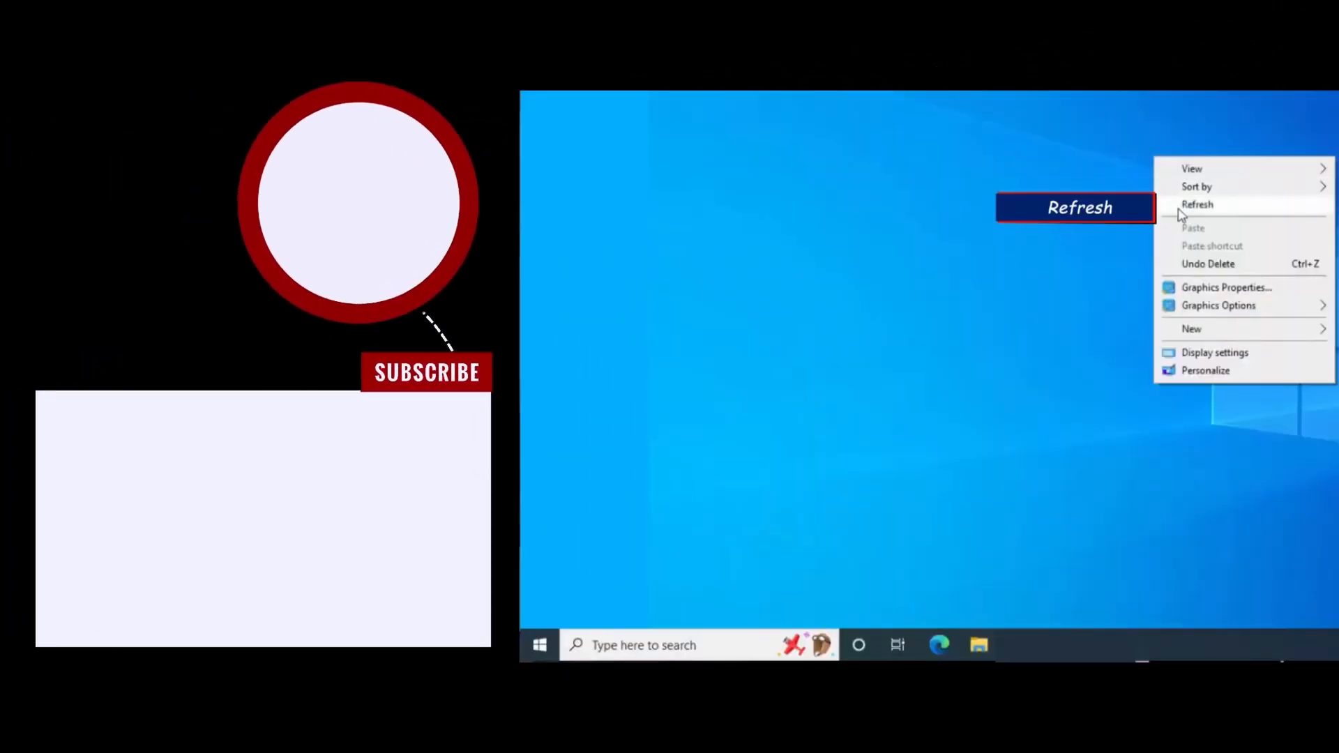
pyautogui.click(1197, 204)
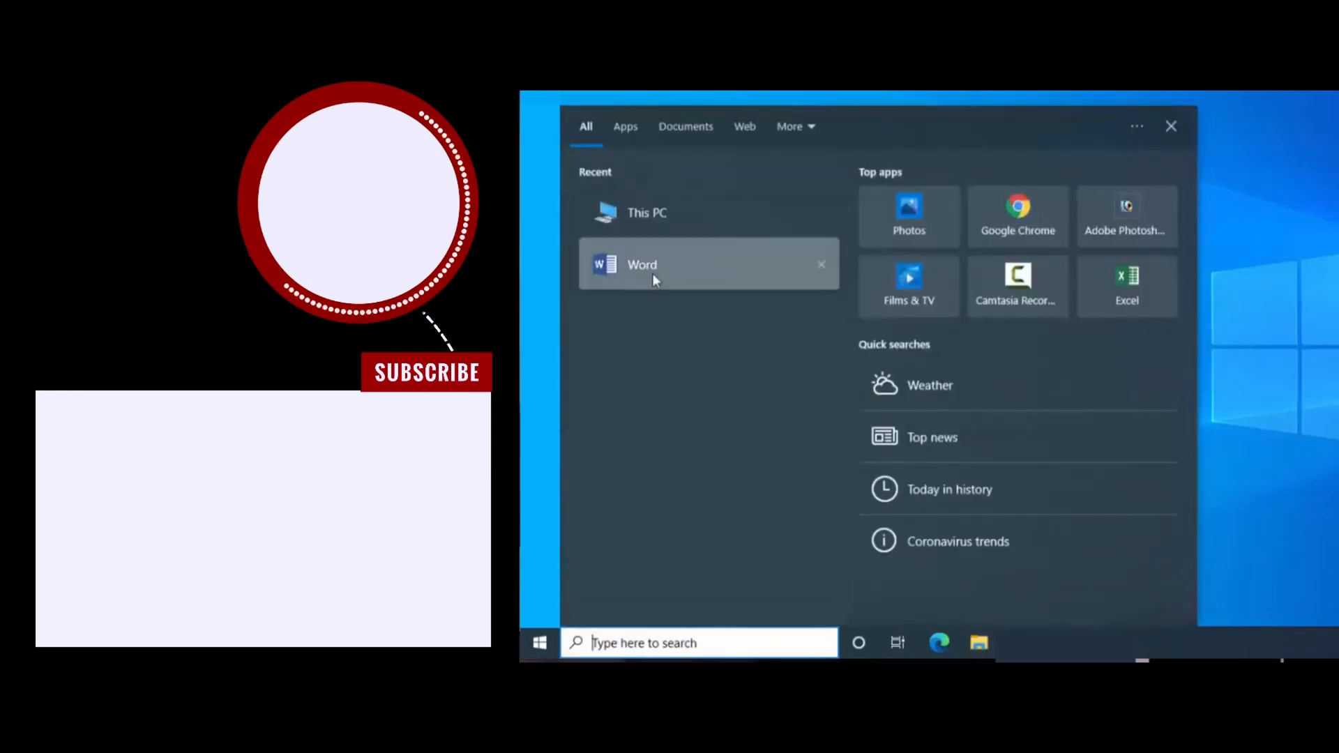
pyautogui.click(641, 265)
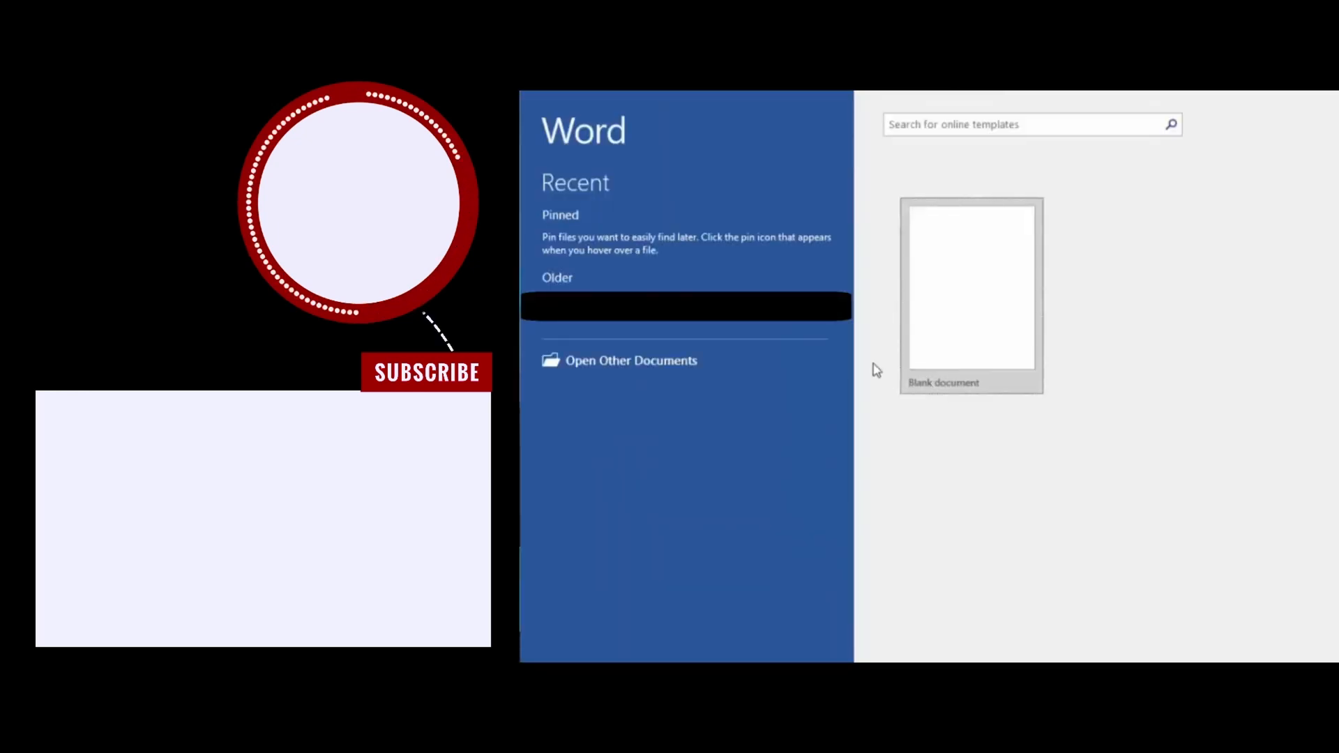